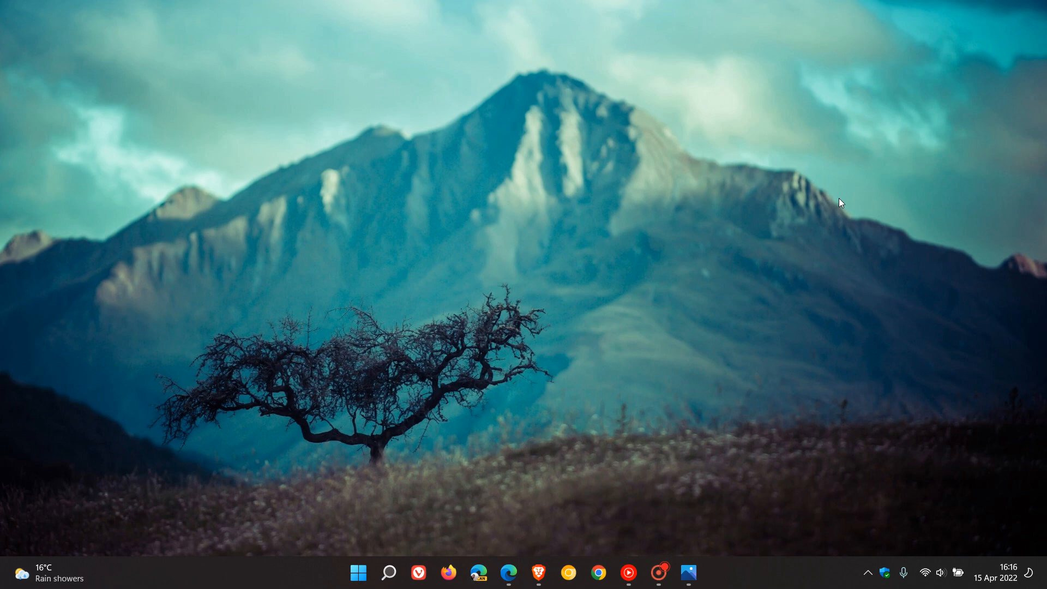
mouse_move(777, 293)
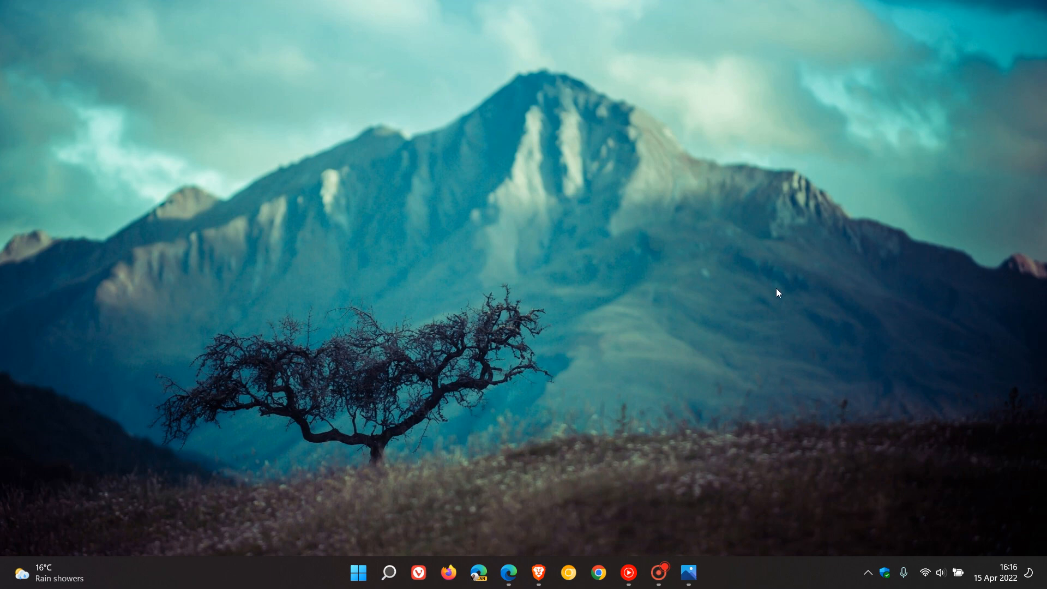
Bring up the Lansweeper report and select the sentence from 'Windows 11 adoption rates' through 'remains the most popular'
left_click(510, 572)
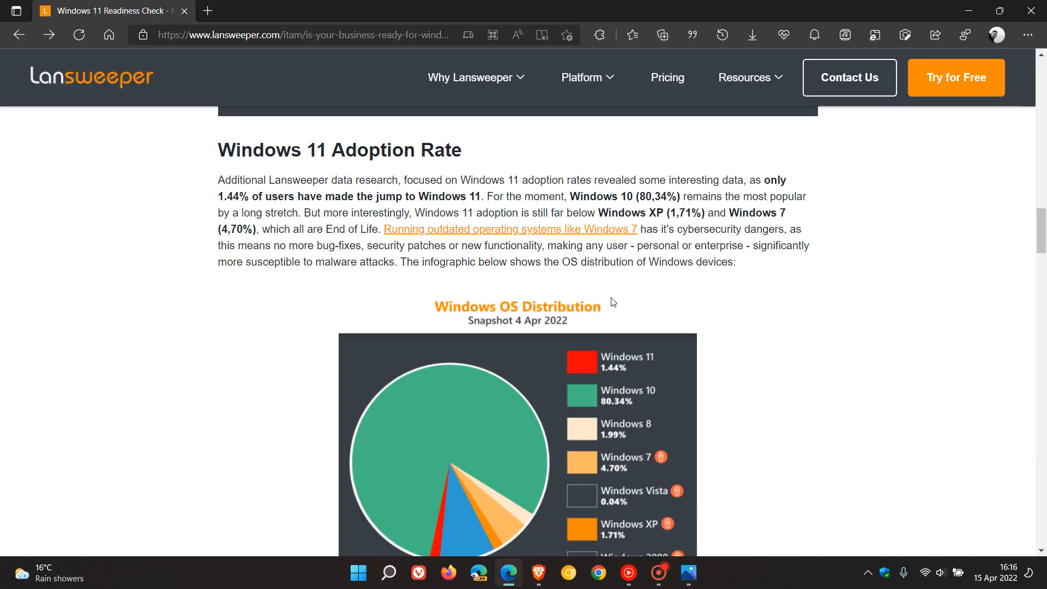
mouse_move(292, 121)
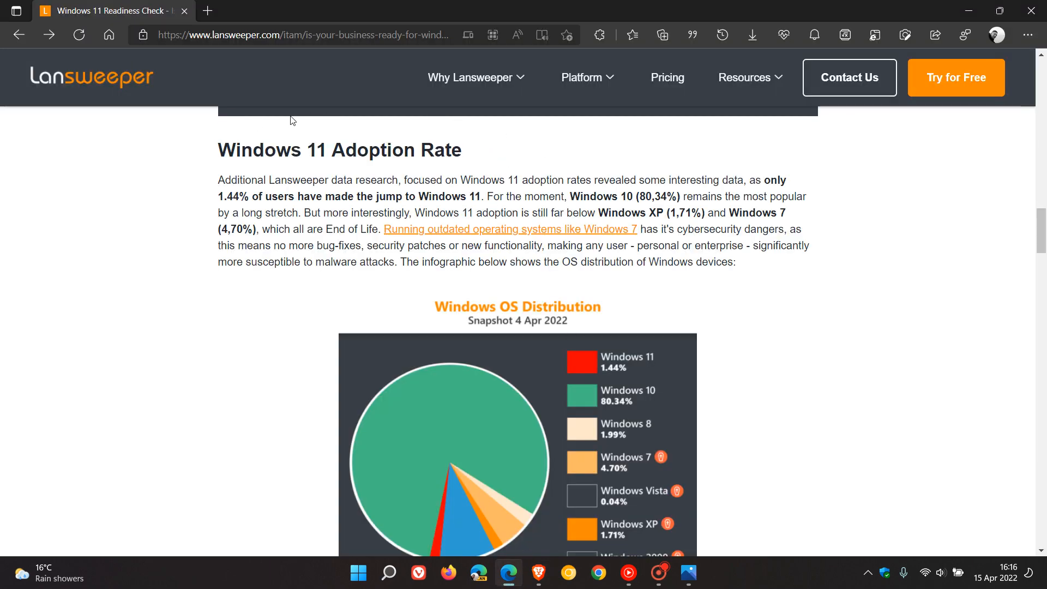
mouse_move(670, 144)
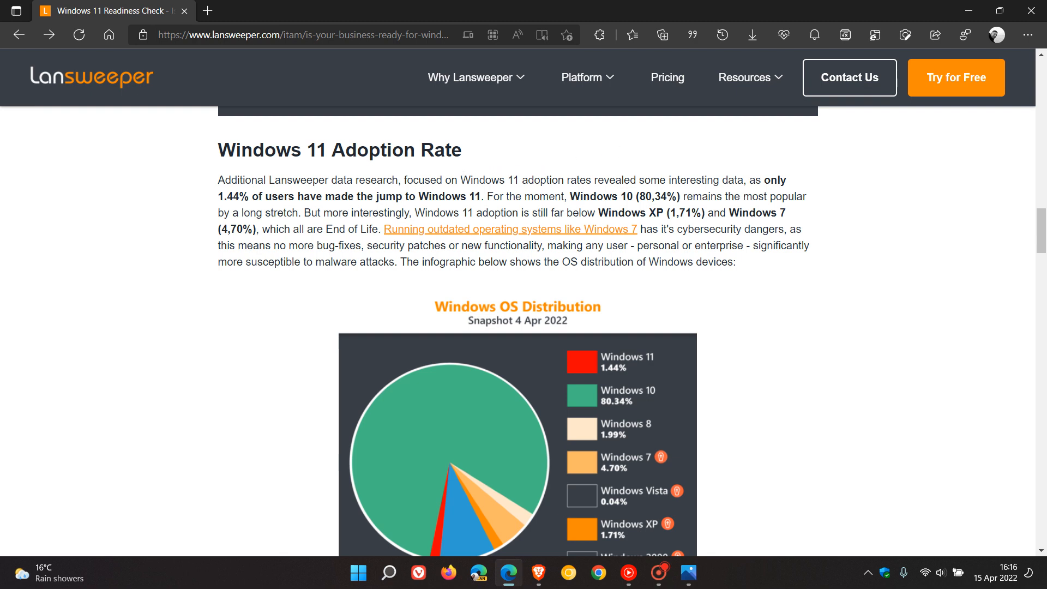
left_click_drag(459, 180, 526, 180)
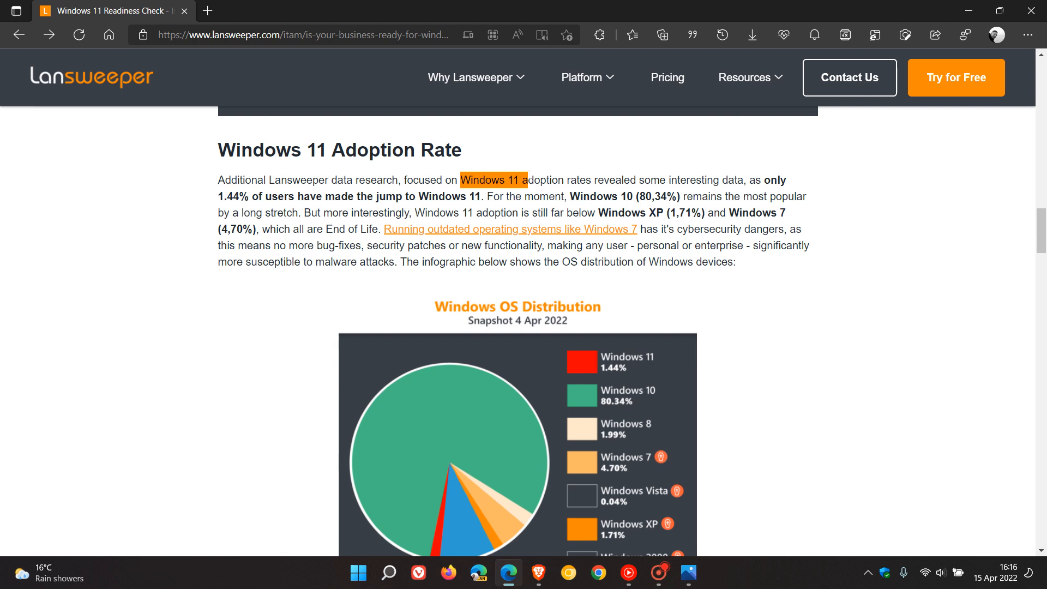
left_click_drag(527, 180, 787, 180)
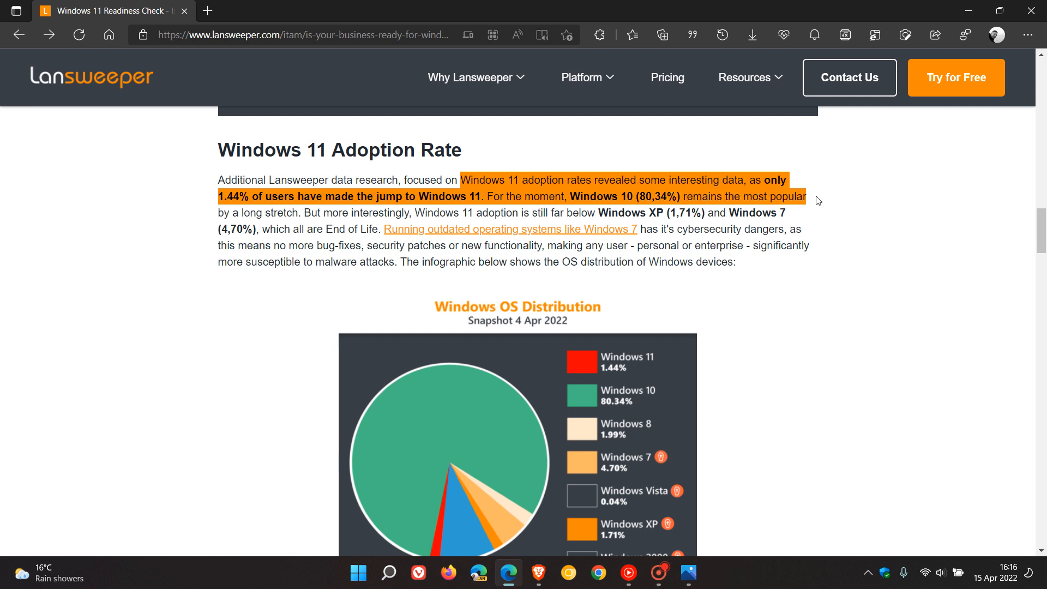
mouse_move(919, 347)
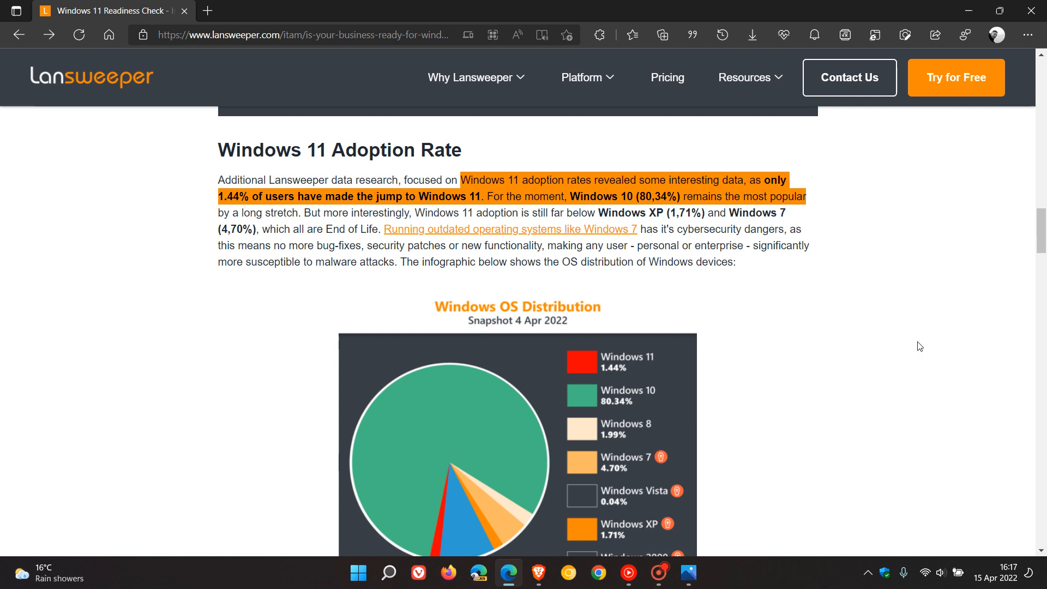
mouse_move(797, 370)
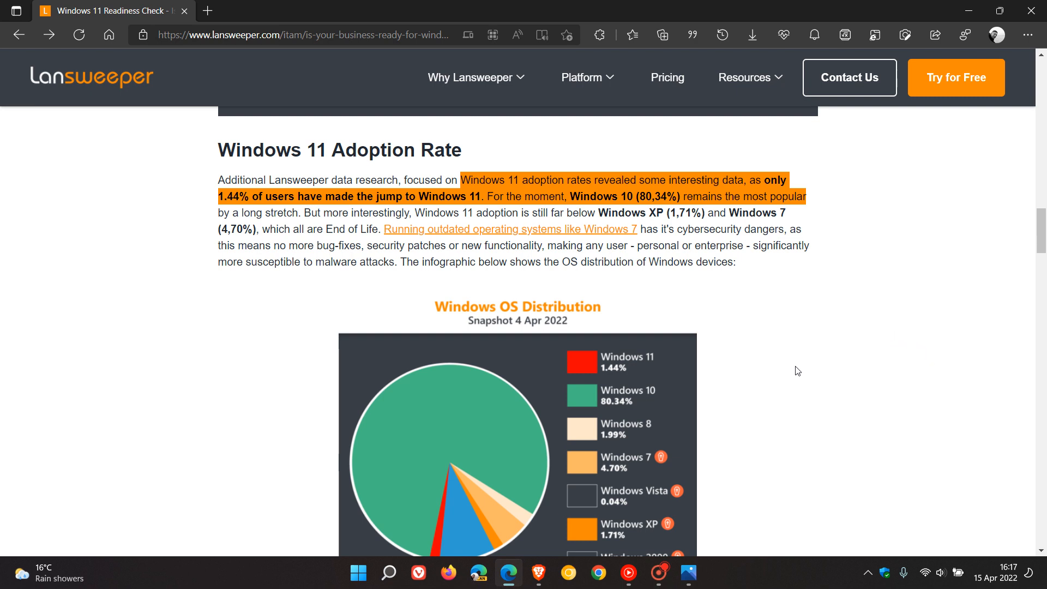
mouse_move(801, 373)
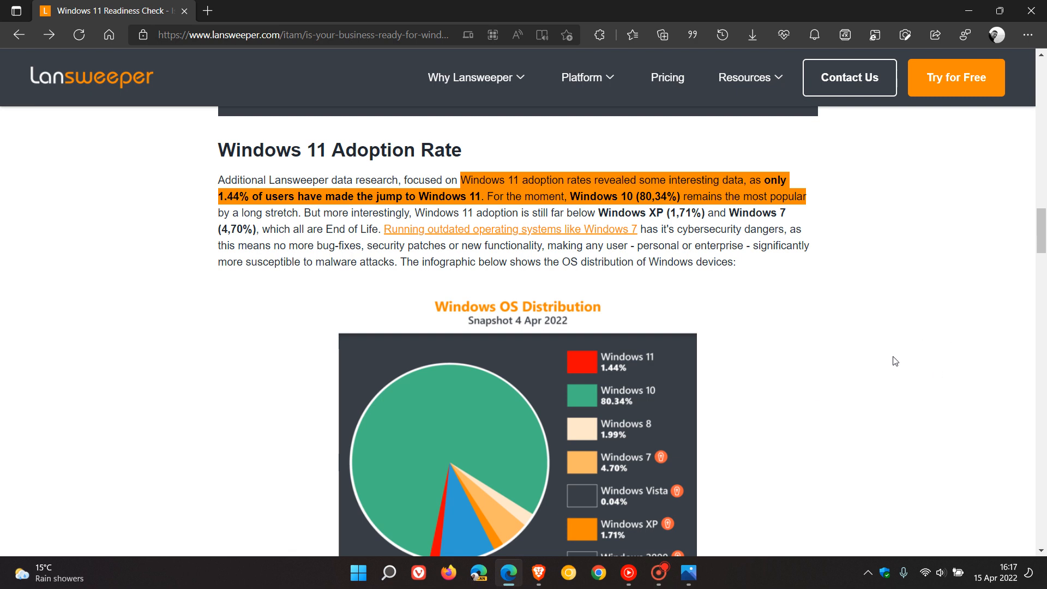
mouse_move(896, 359)
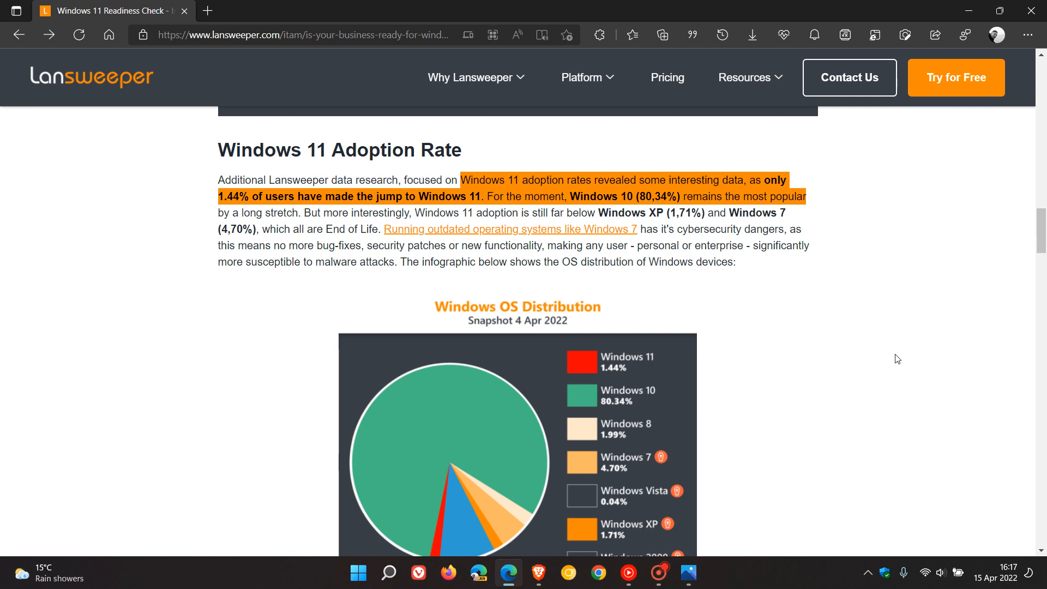
mouse_move(836, 352)
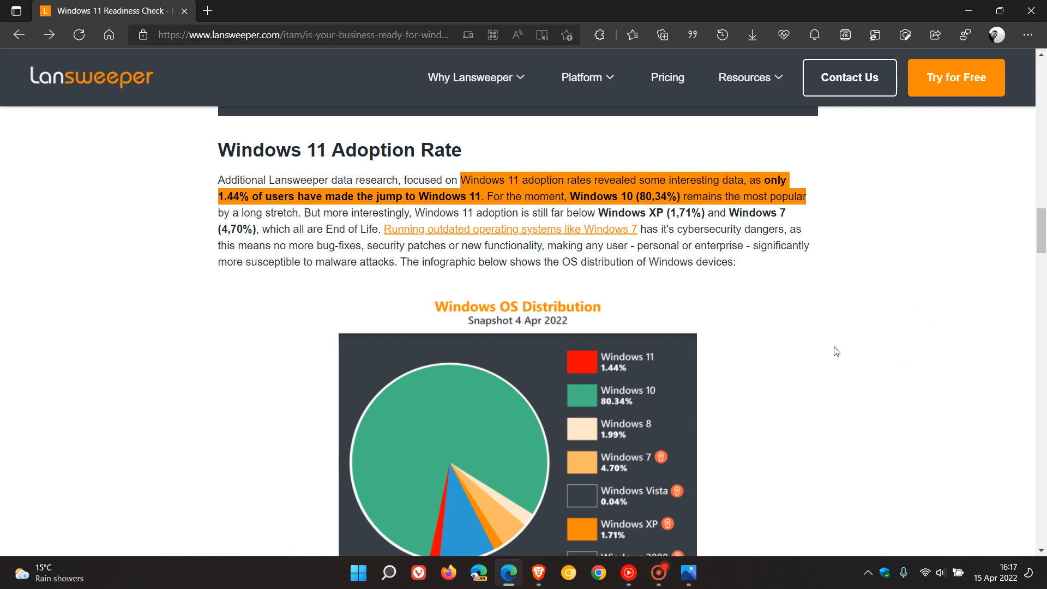
mouse_move(935, 383)
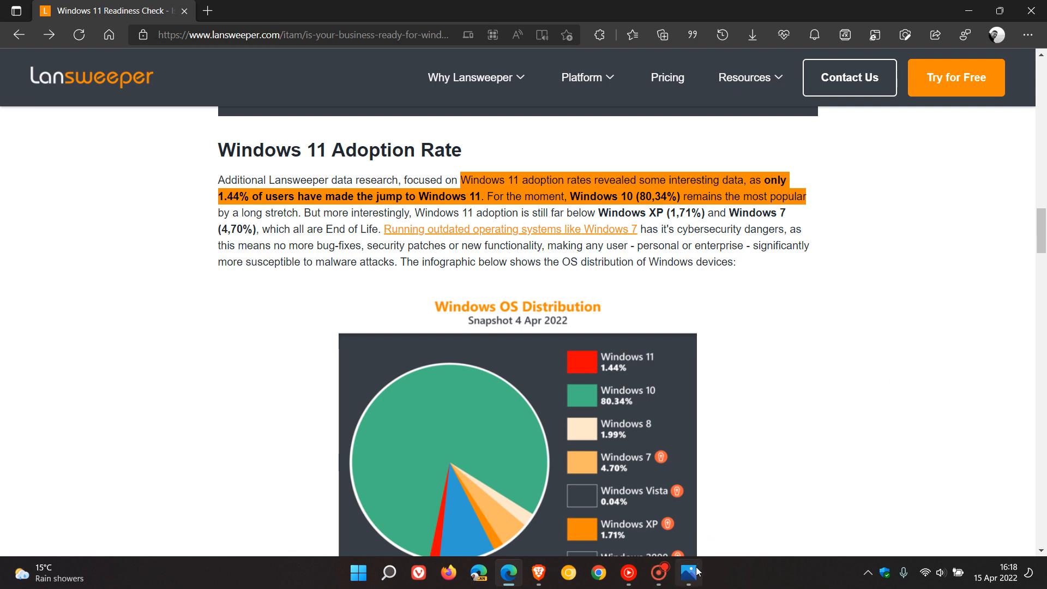
Show the 2.jpg Windows OS distribution pie chart in Photos at full screen
left_click(689, 573)
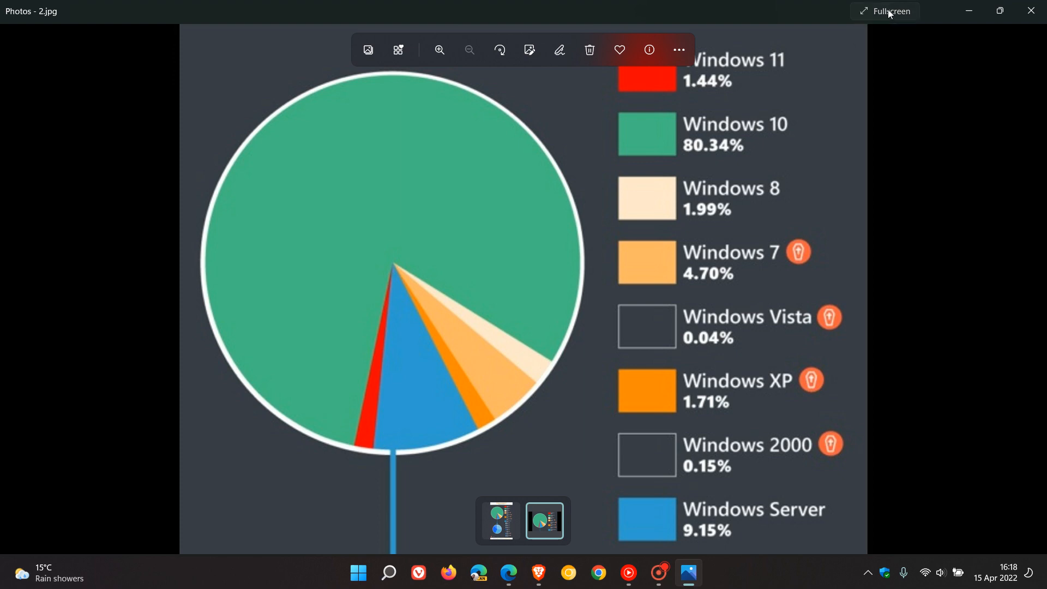
left_click(890, 11)
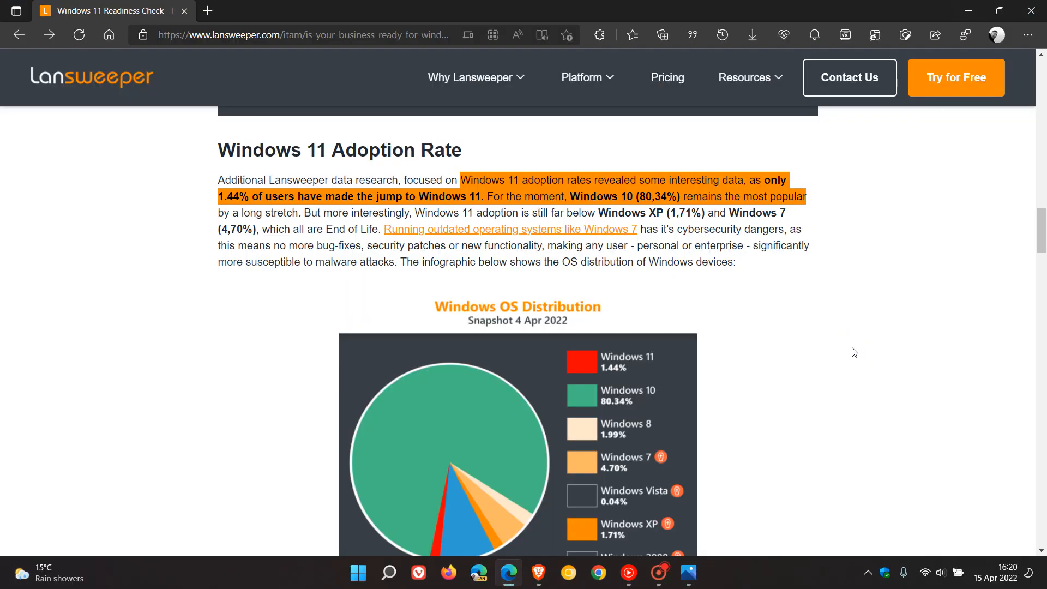
mouse_move(855, 380)
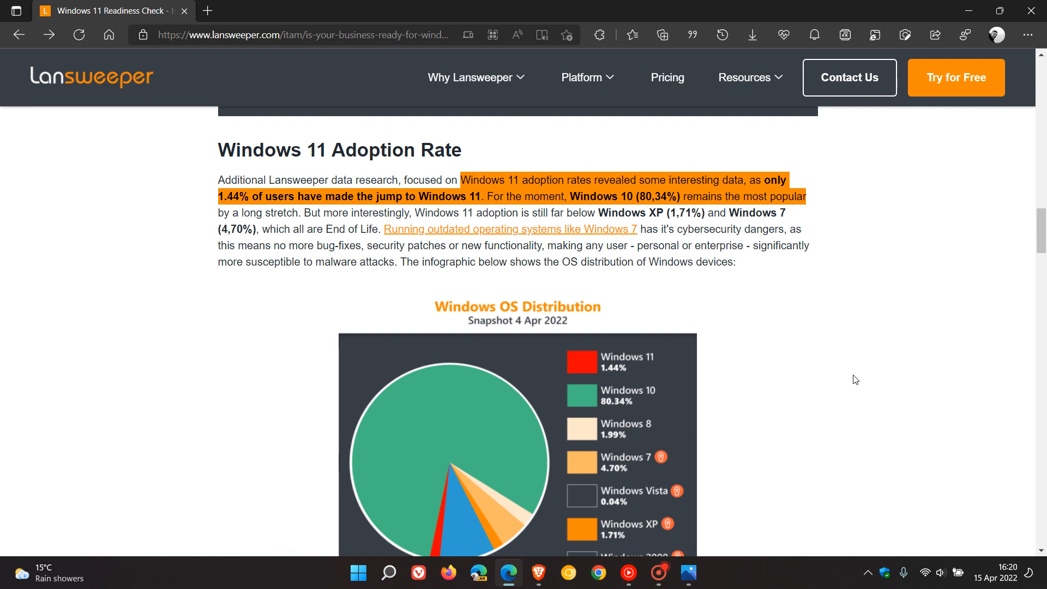
mouse_move(875, 358)
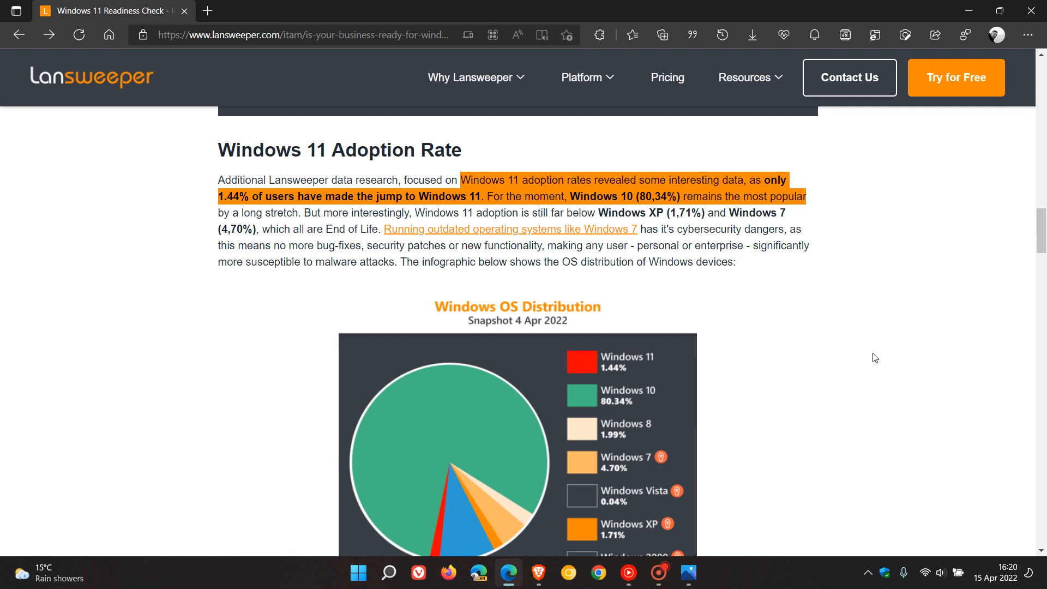
mouse_move(865, 343)
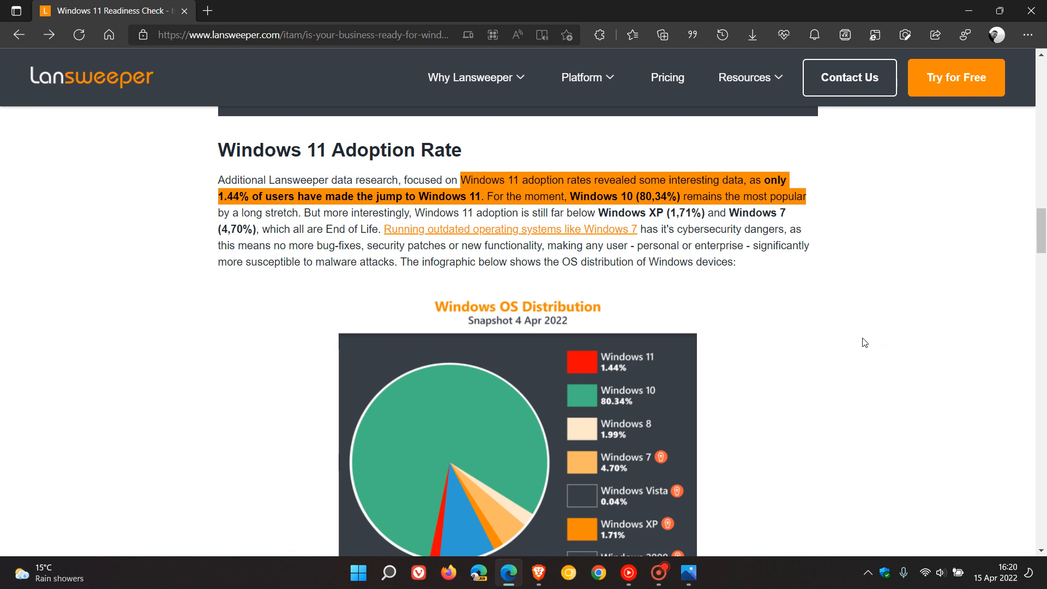
mouse_move(796, 367)
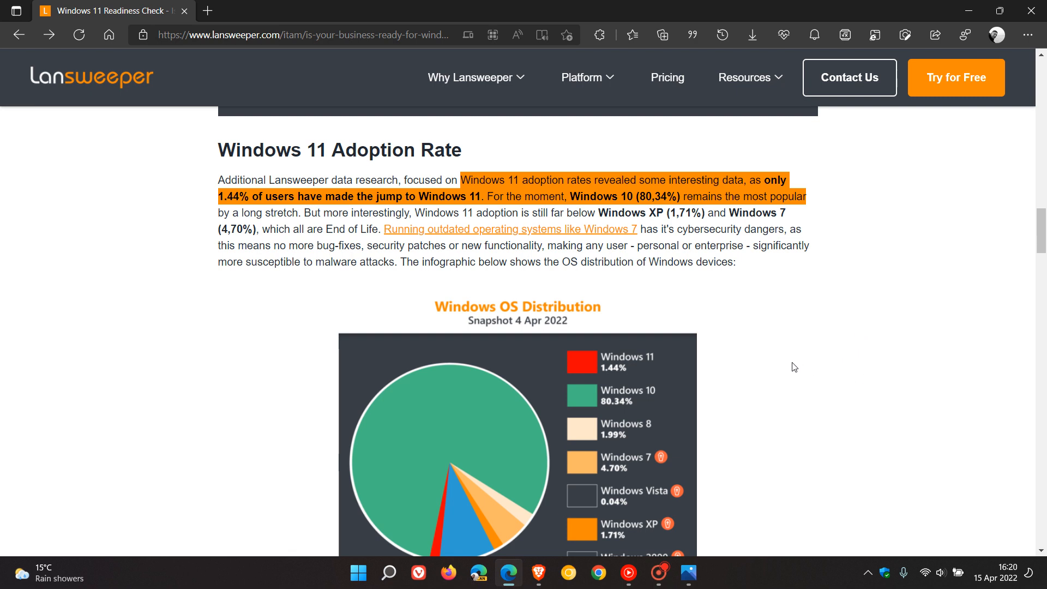
mouse_move(608, 362)
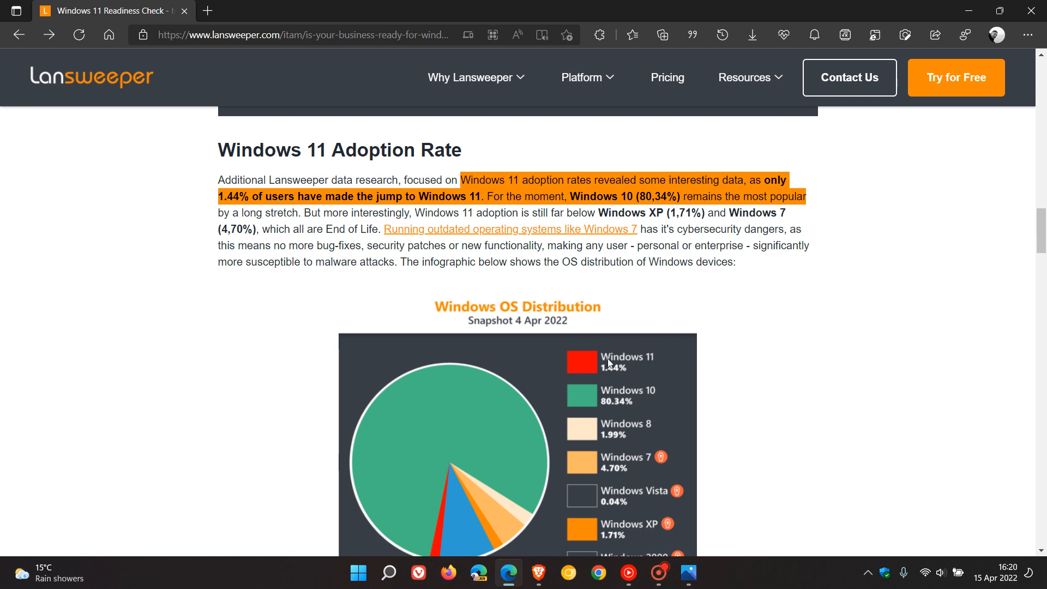
mouse_move(800, 352)
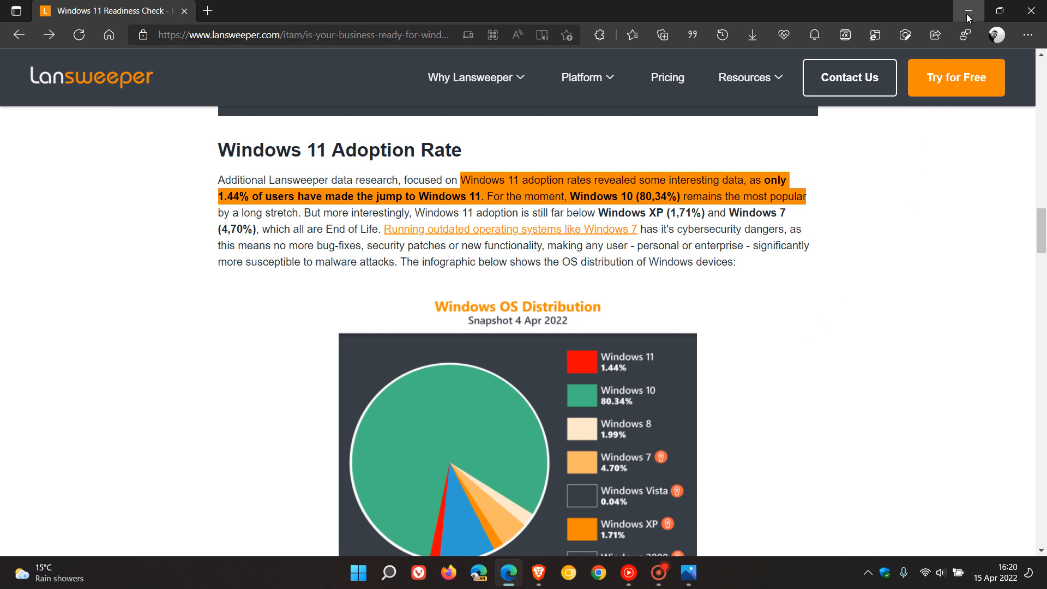
Minimize the Edge window so the desktop with the mountain wallpaper shows
left_click(968, 11)
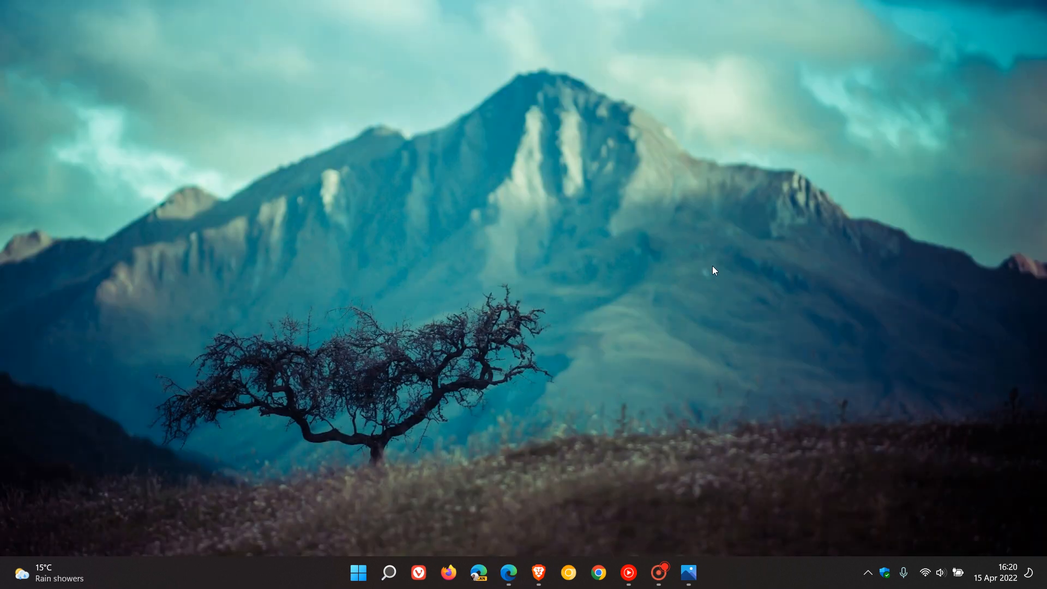